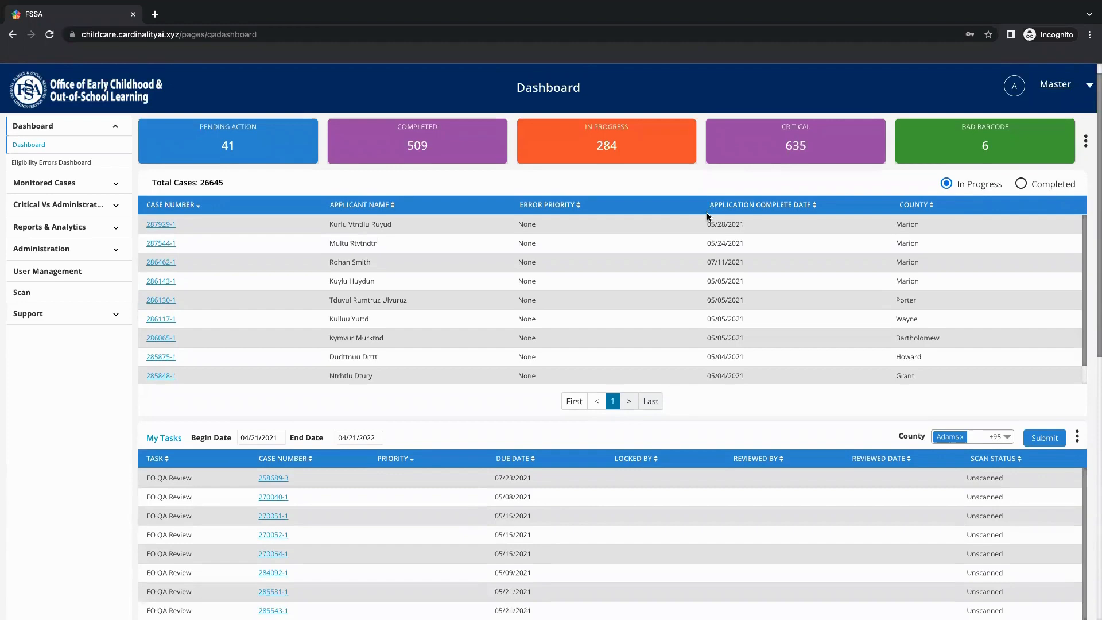
- Visit the Scan page, dismiss the setup popup, and expand Monitored Cases
scroll(down, 3)
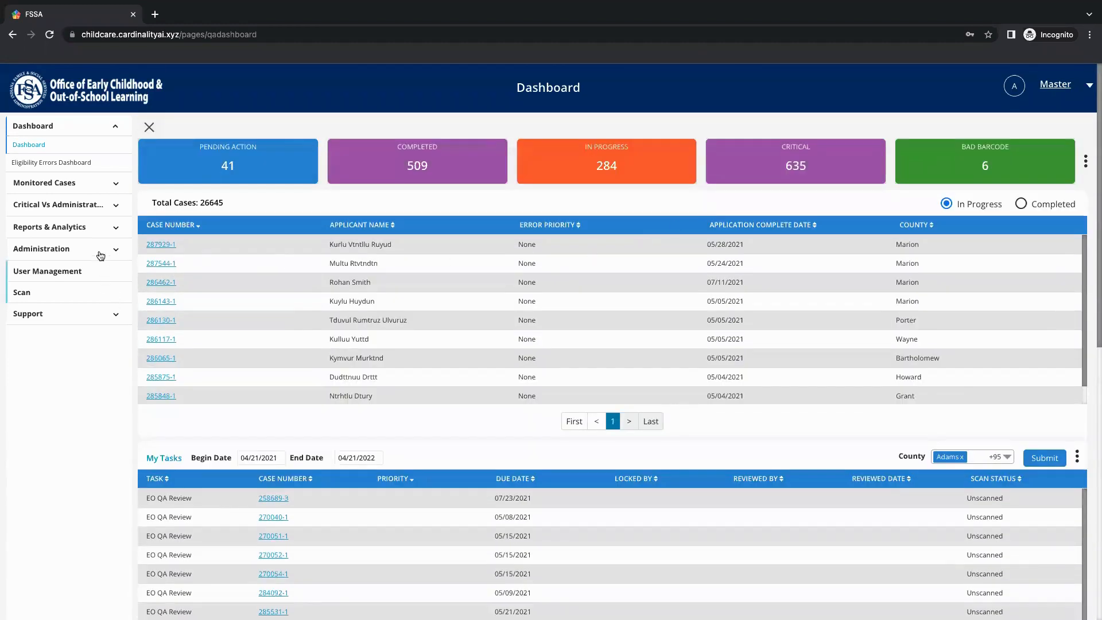
click(21, 292)
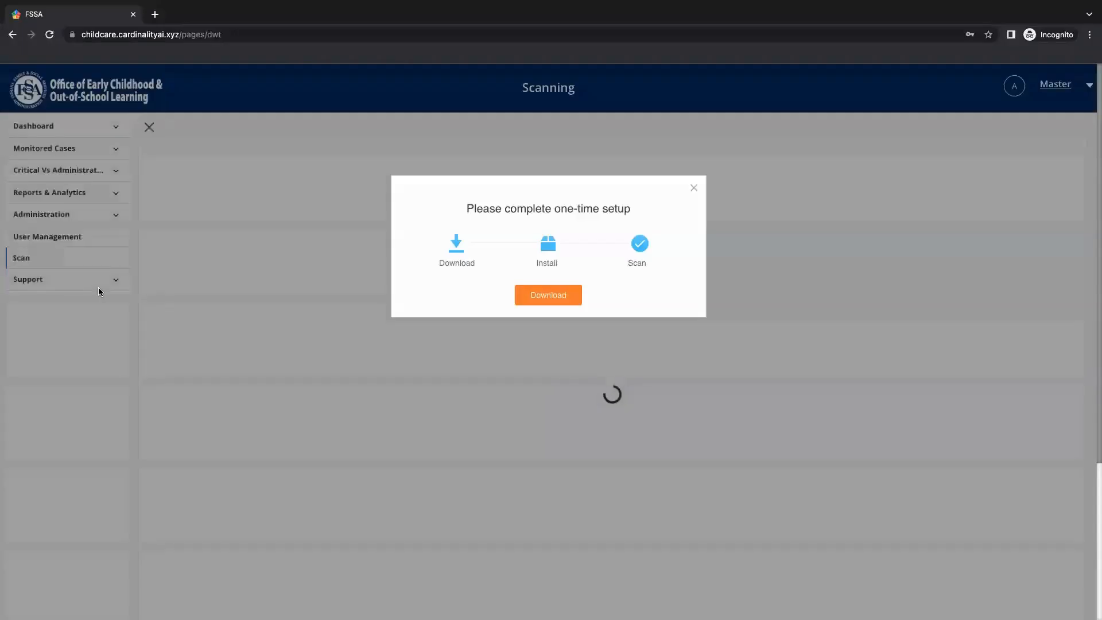
click(694, 188)
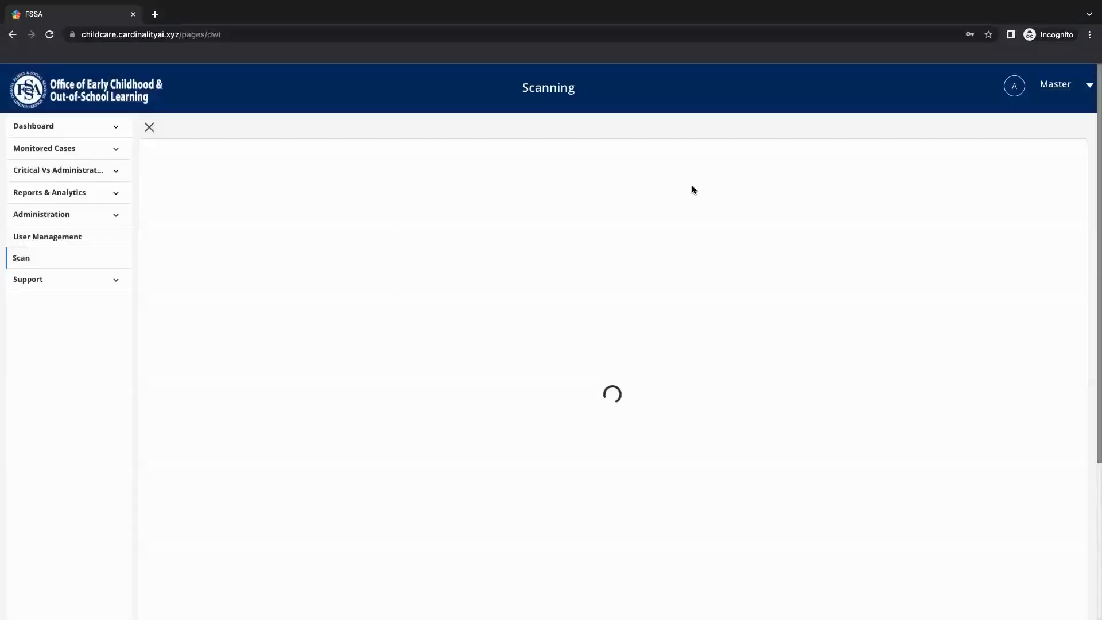
click(44, 148)
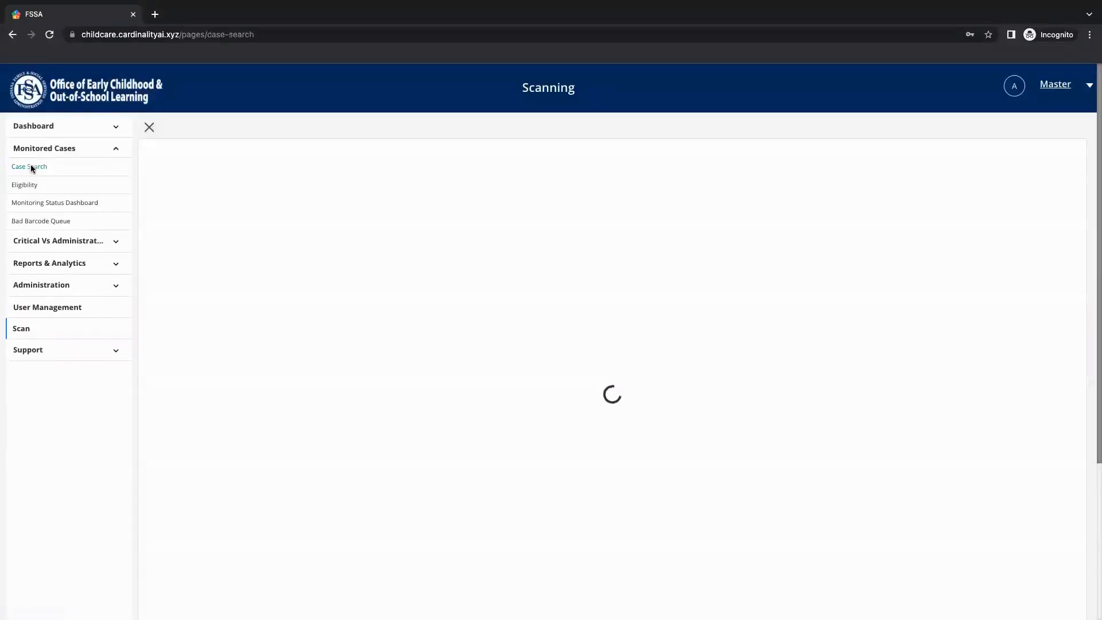
click(29, 167)
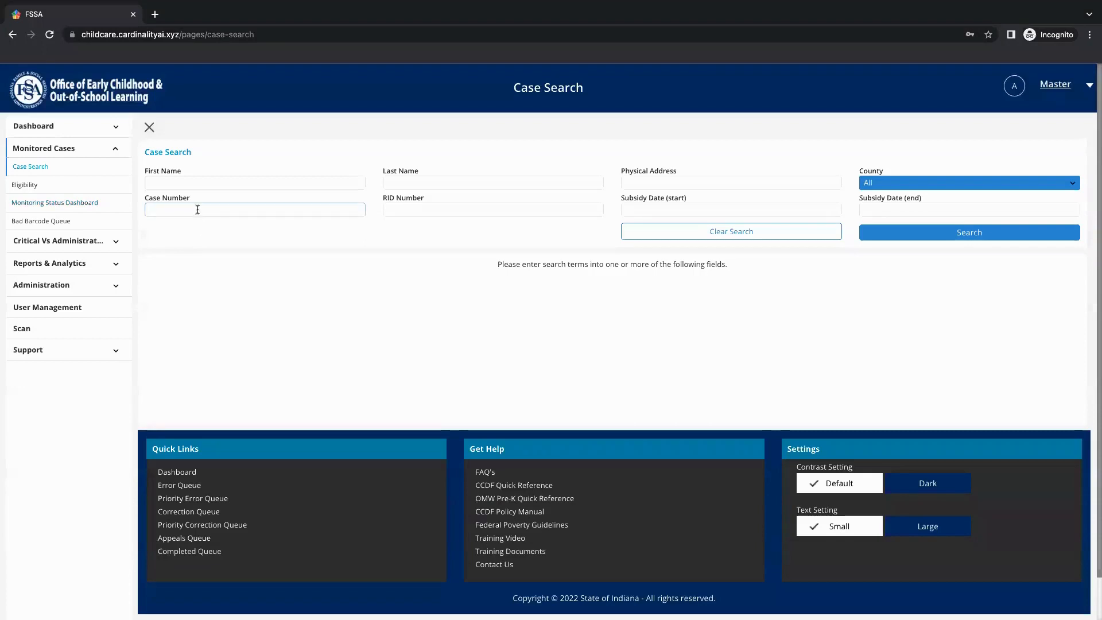
click(970, 233)
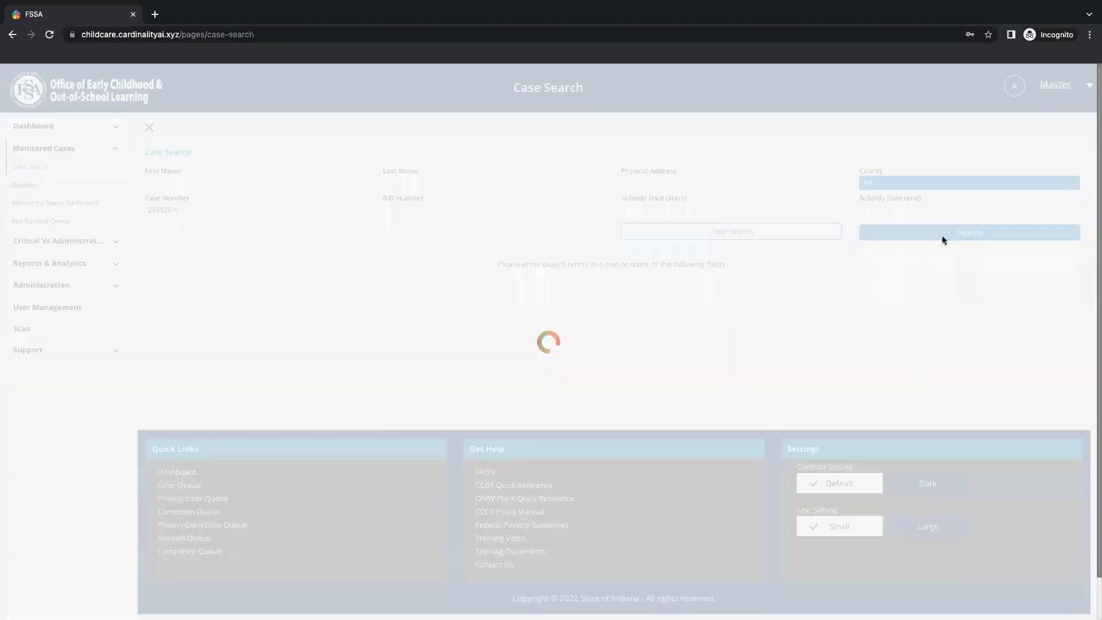
click(969, 232)
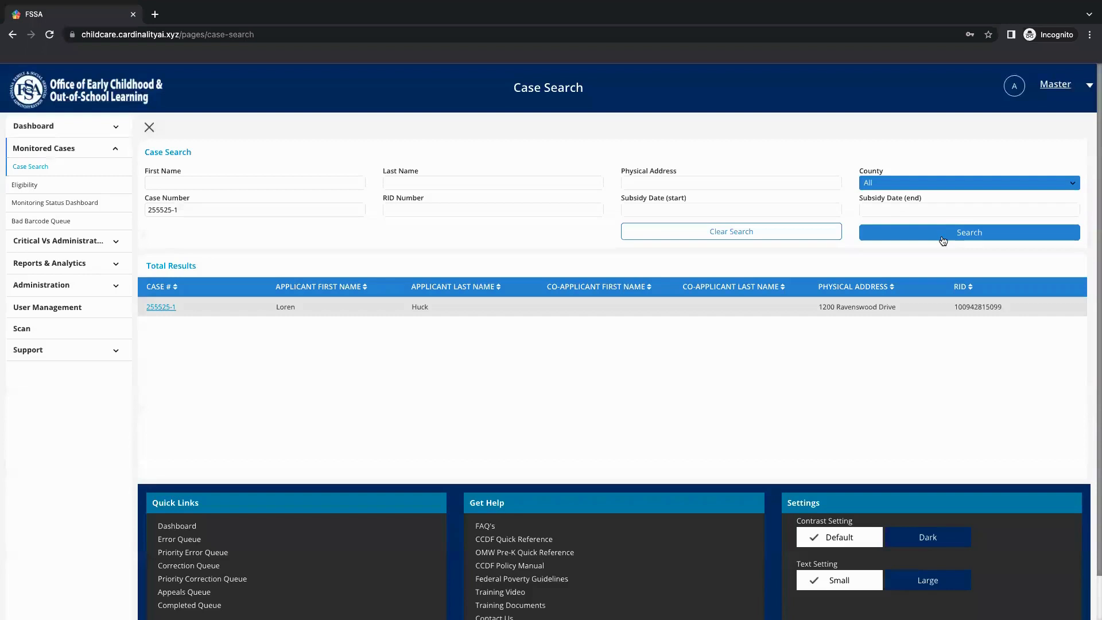
click(161, 307)
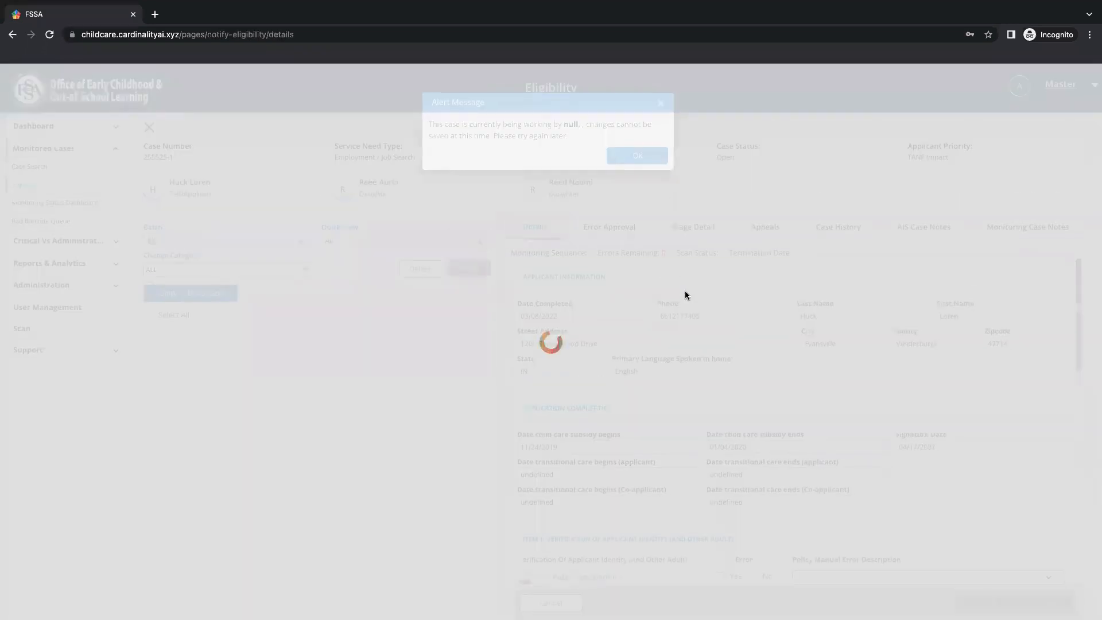
- Dismiss the case-in-use alert and set Quick View to All
click(637, 155)
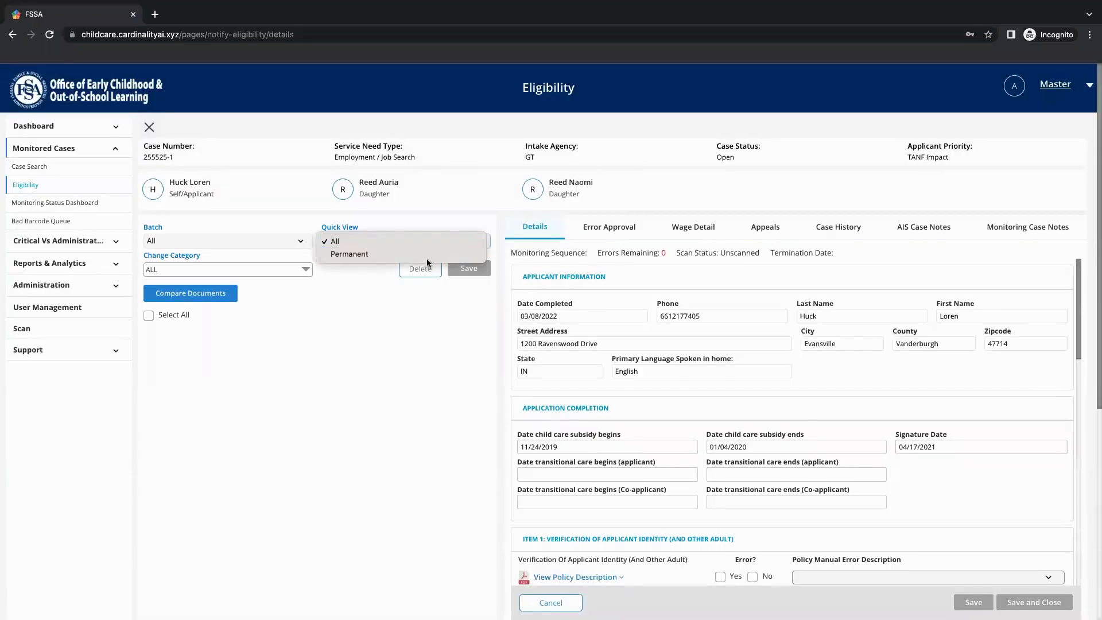
click(349, 254)
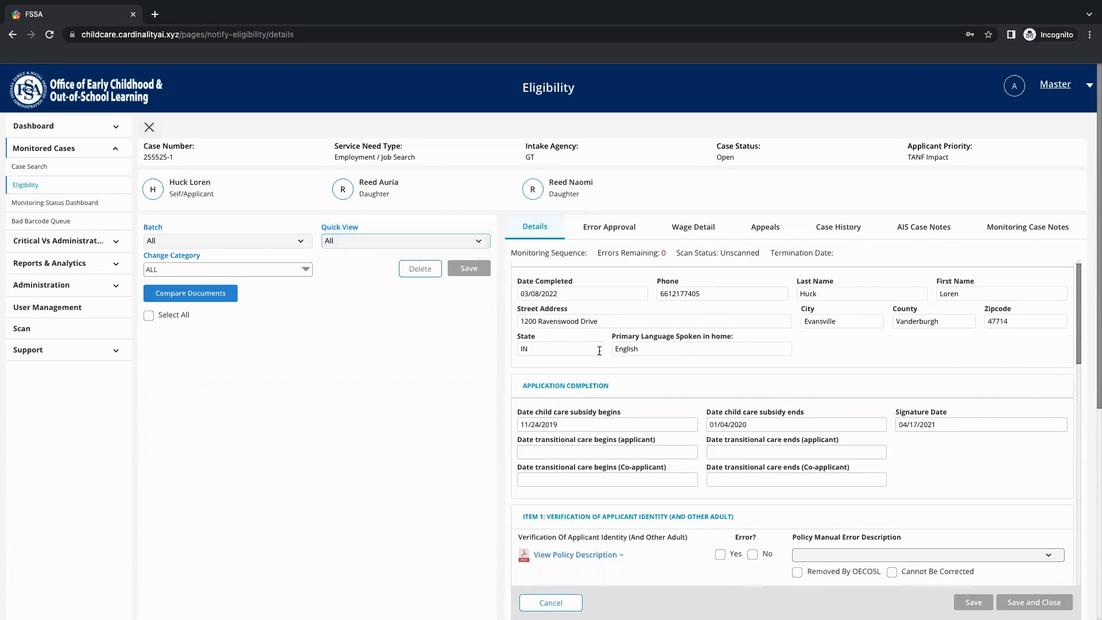
scroll(down, 3)
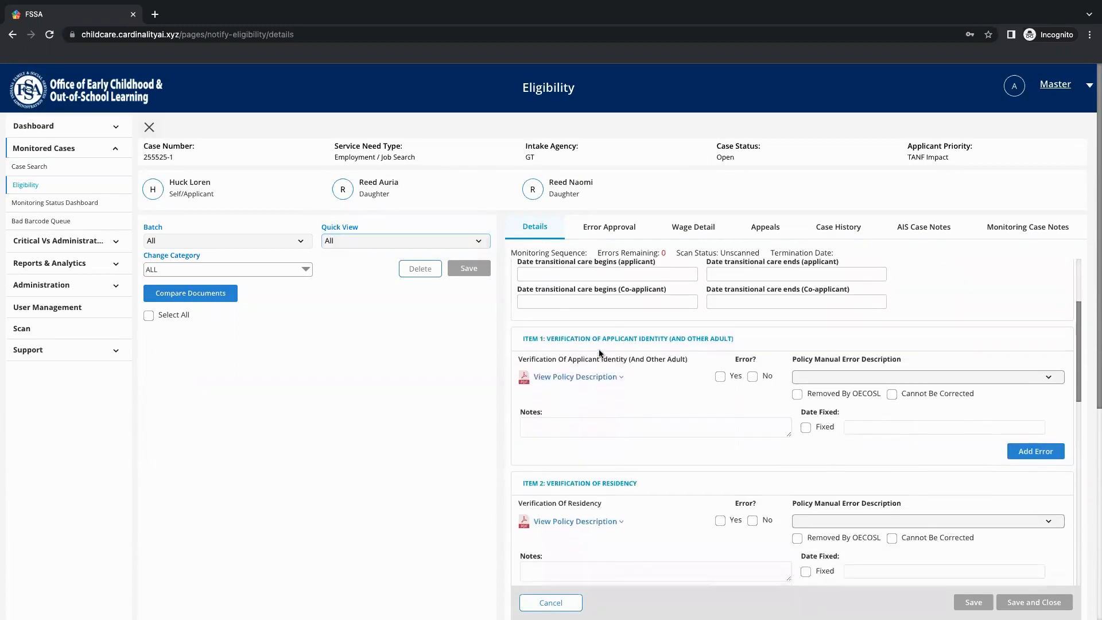
scroll(down, 3)
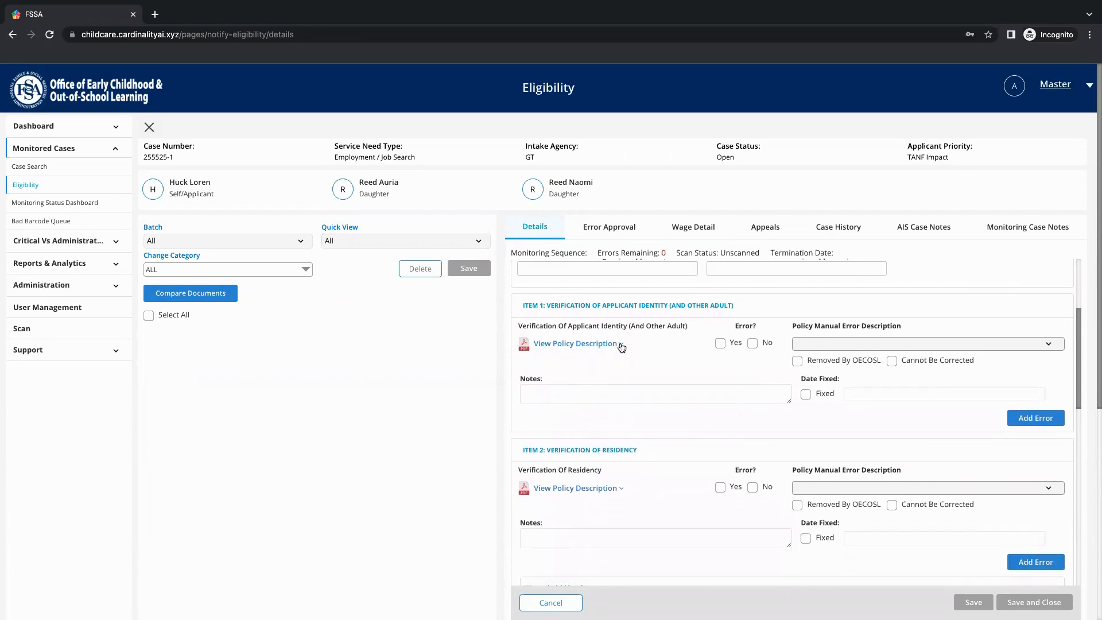
scroll(down, 3)
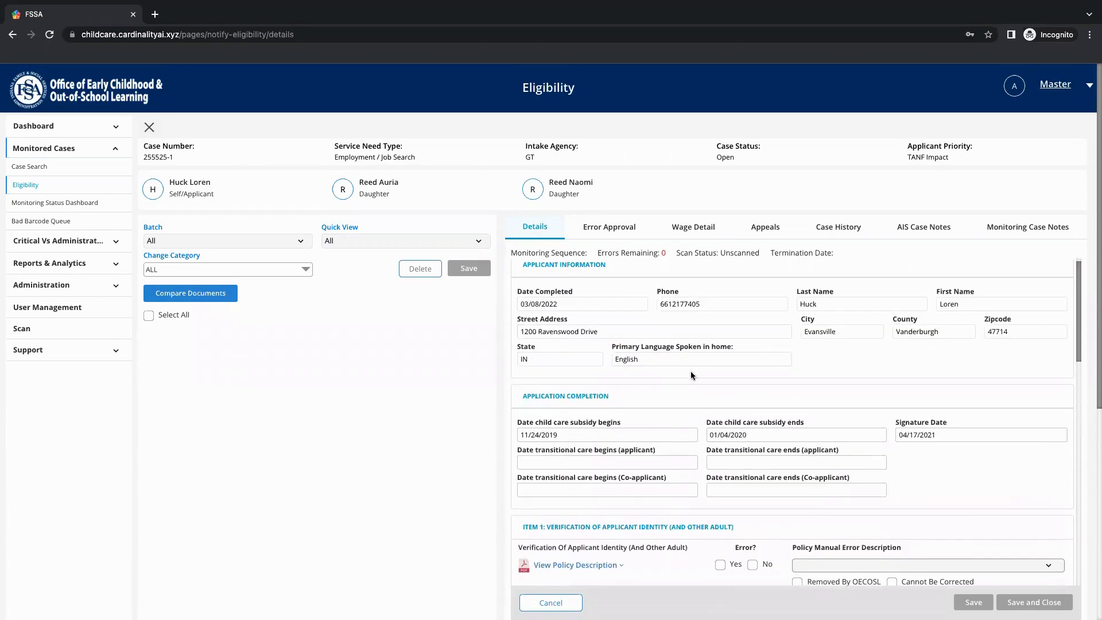
click(927, 565)
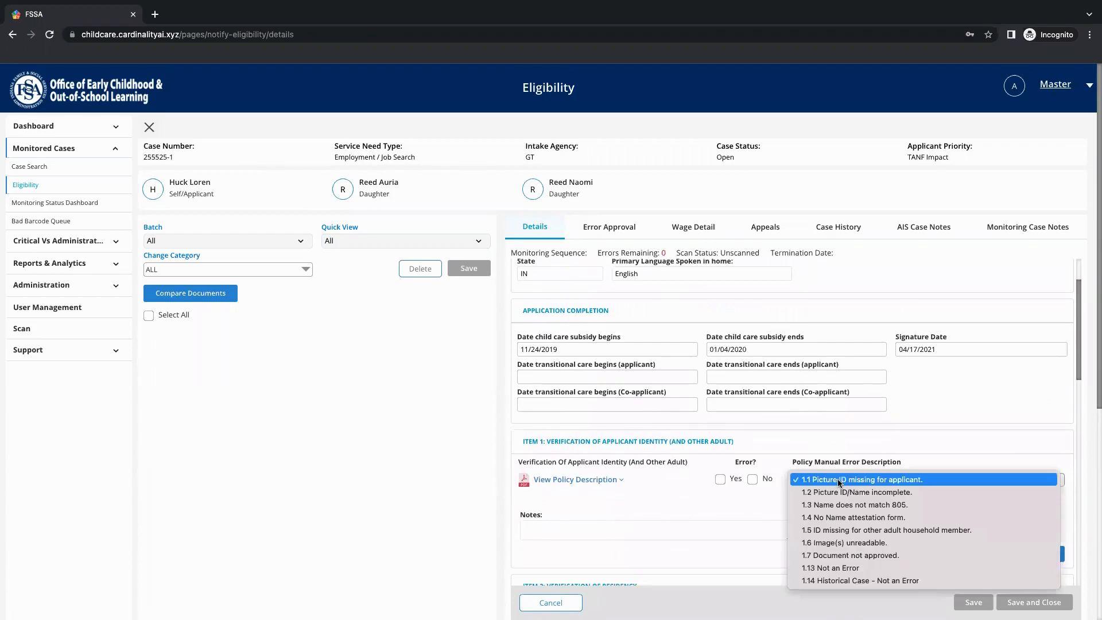
mouse_move(852, 505)
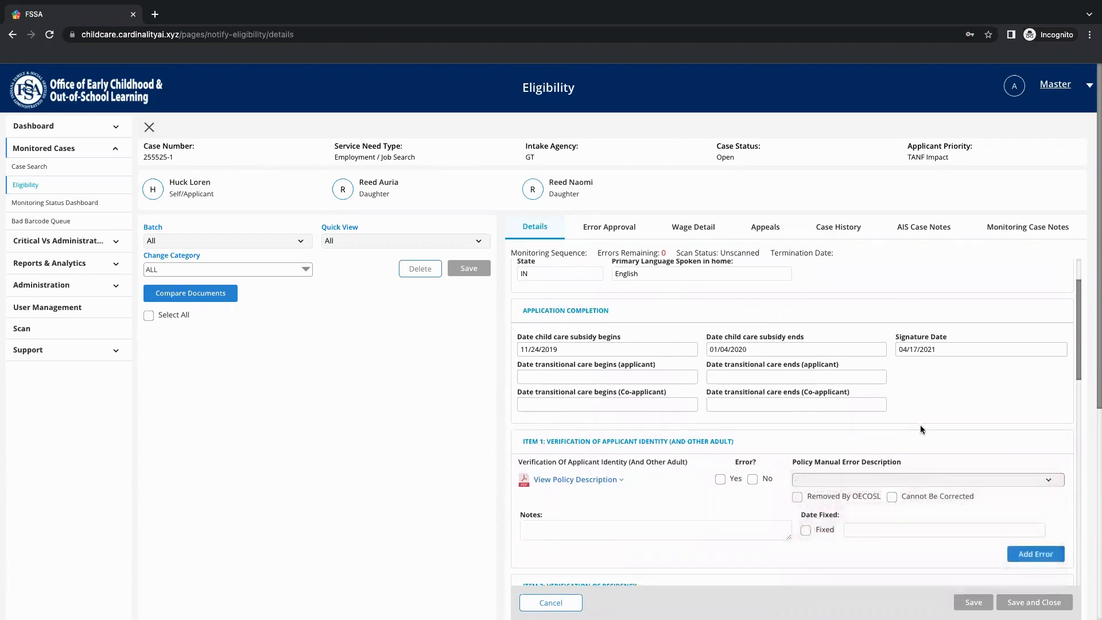
- Review Item 2's residency error reasons, then list Item 3's child date-of-birth errors
scroll(down, 3)
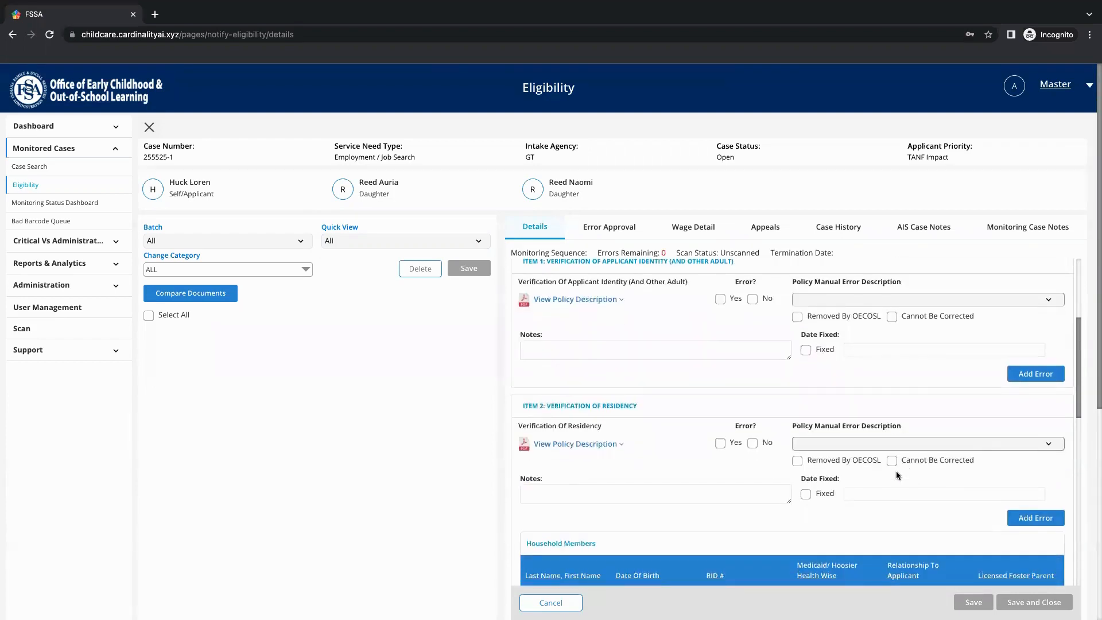
click(927, 444)
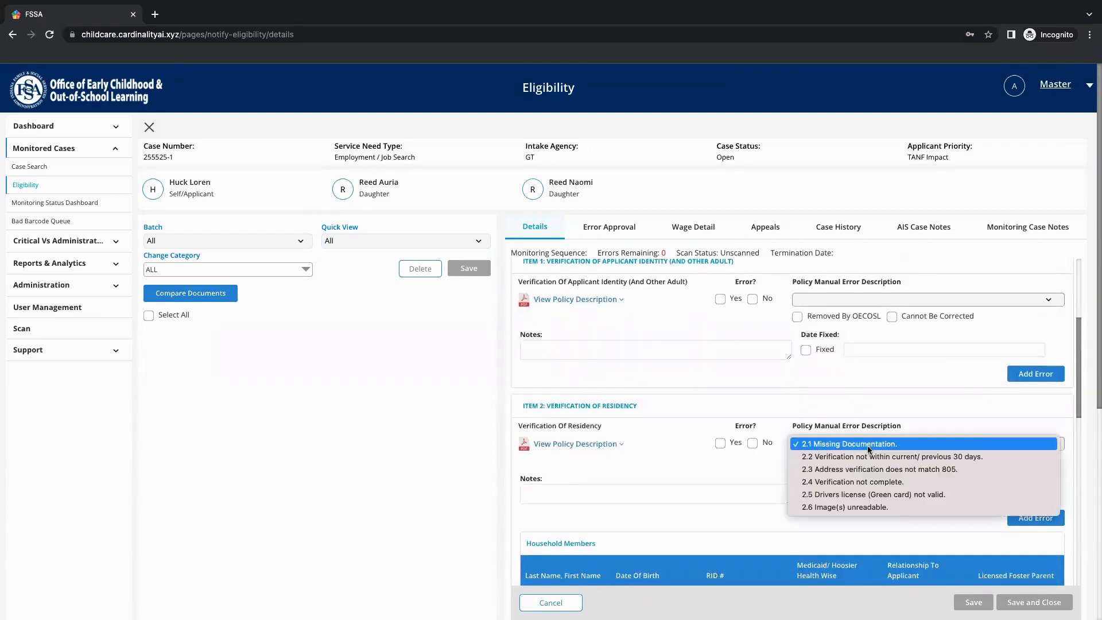
mouse_move(876, 482)
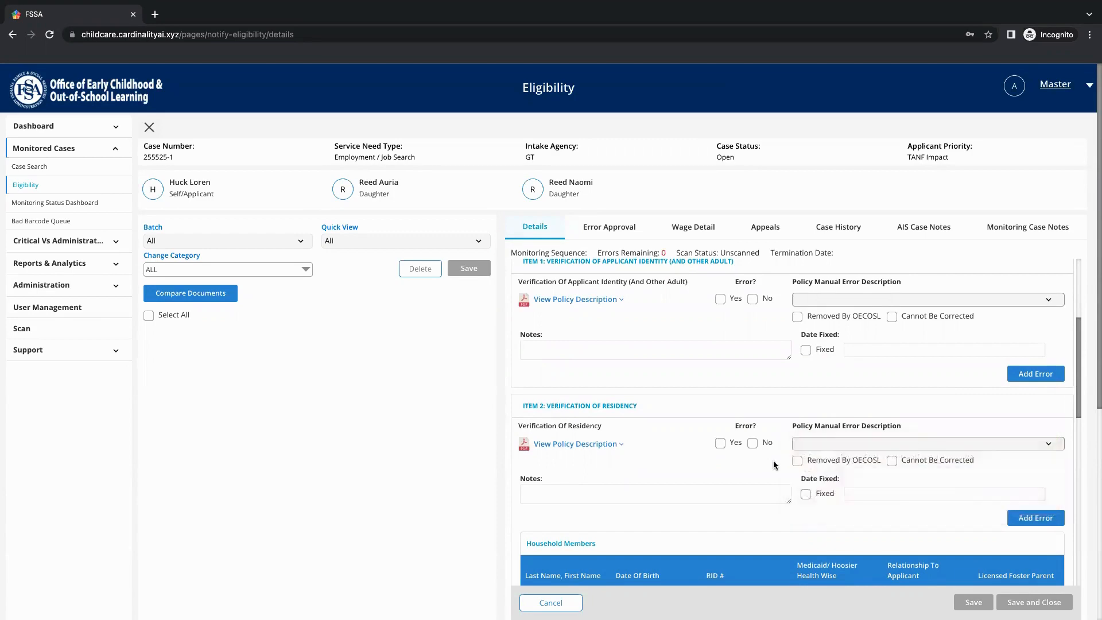
scroll(down, 3)
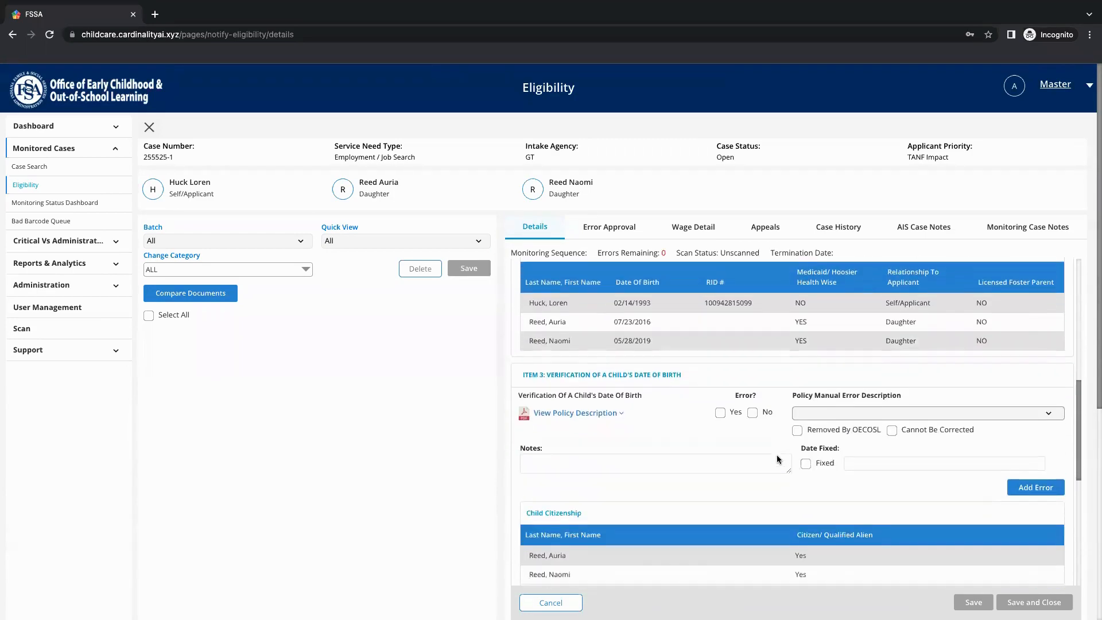
click(927, 413)
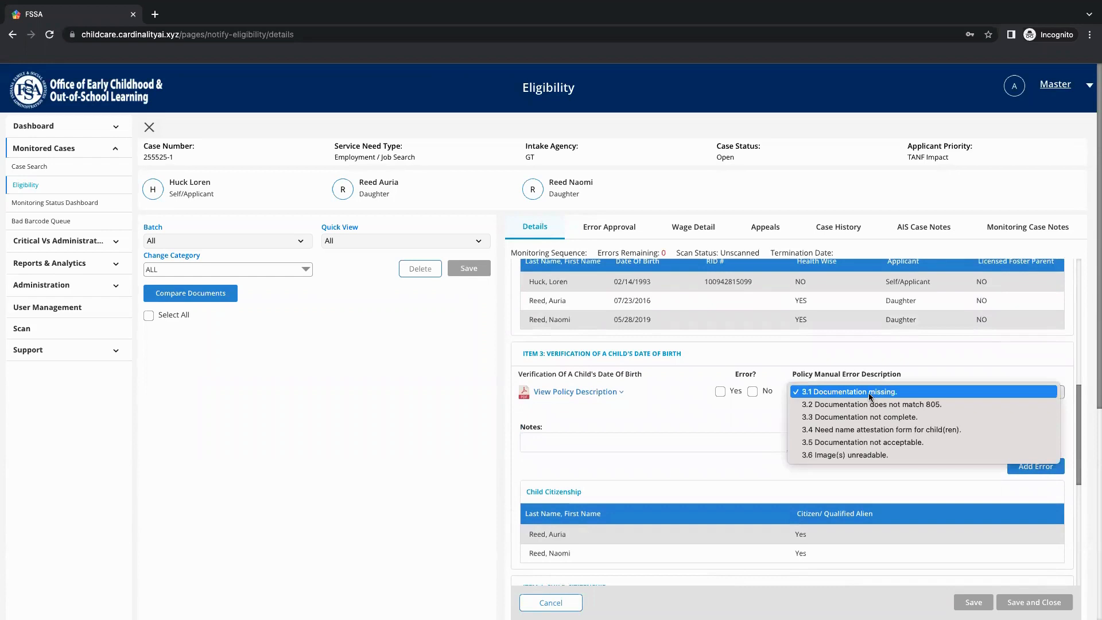